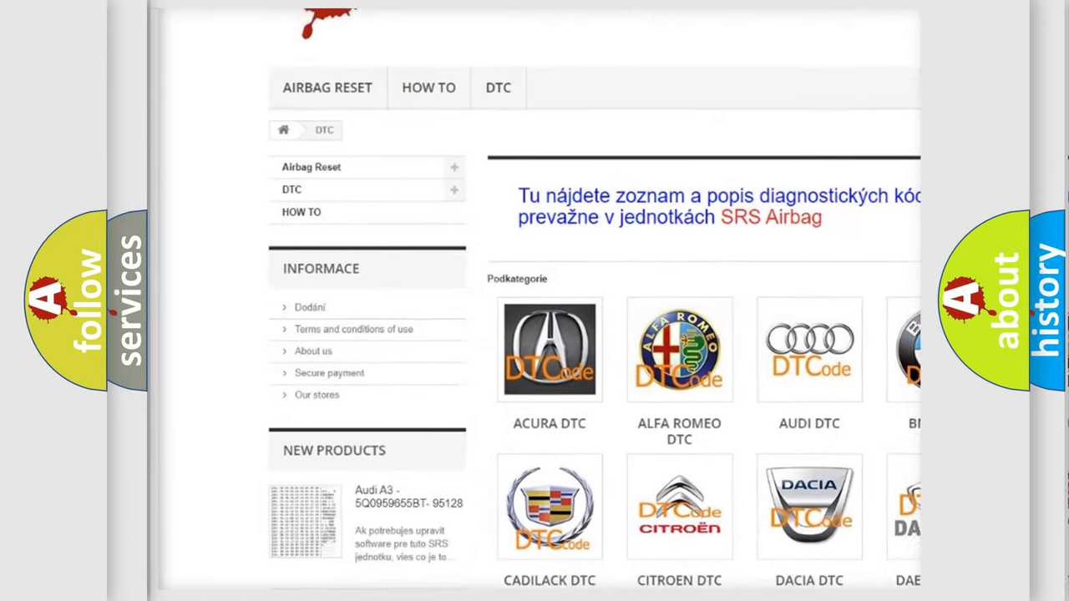
scroll("down", 3)
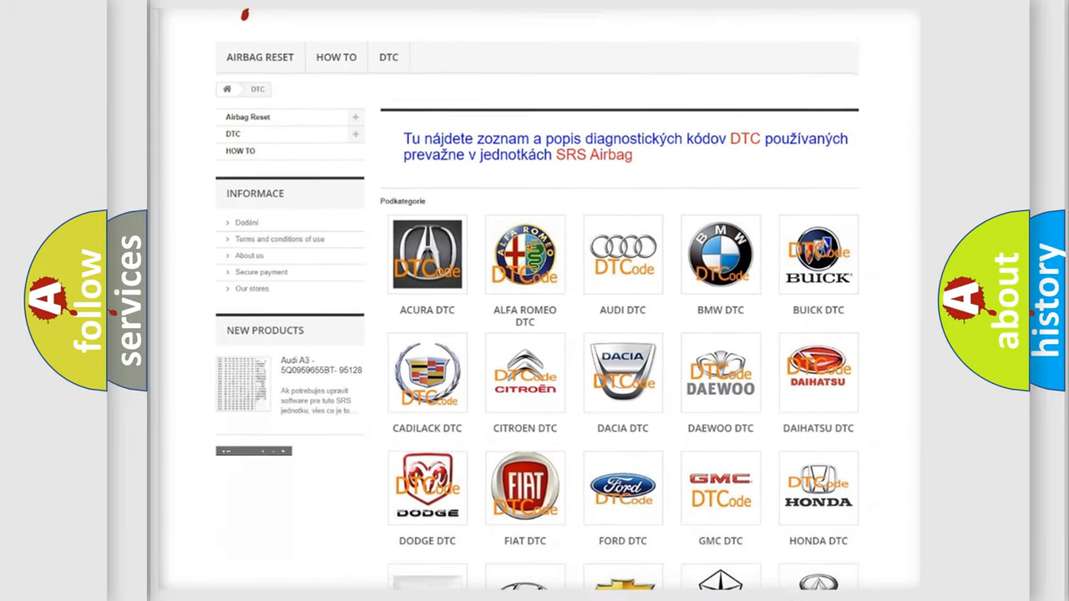
scroll("down", 3)
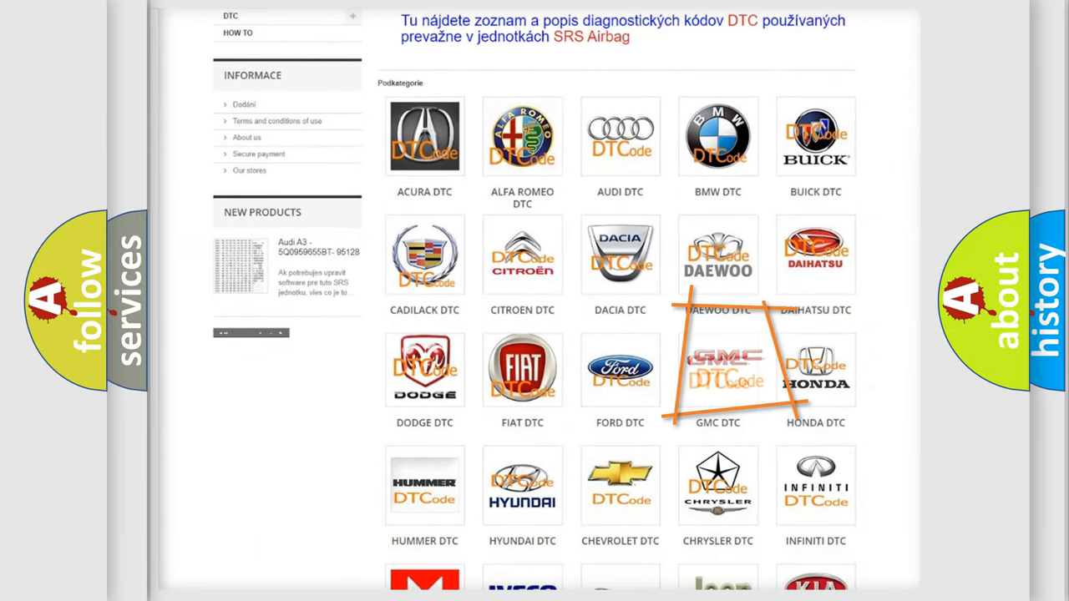